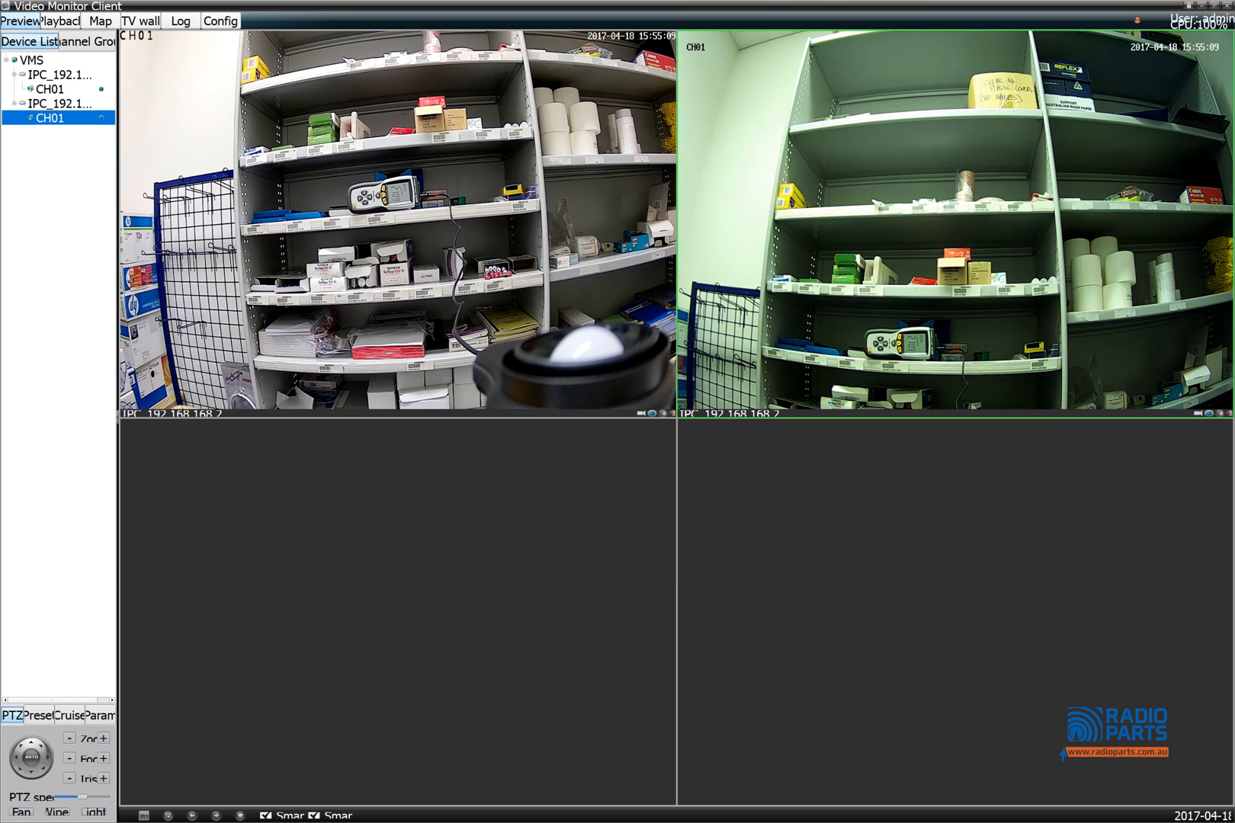
Maximize the top-left CH01 store-shelf camera feed to fill the entire preview area.
{"action": "double_click", "coordinate": [394, 220]}
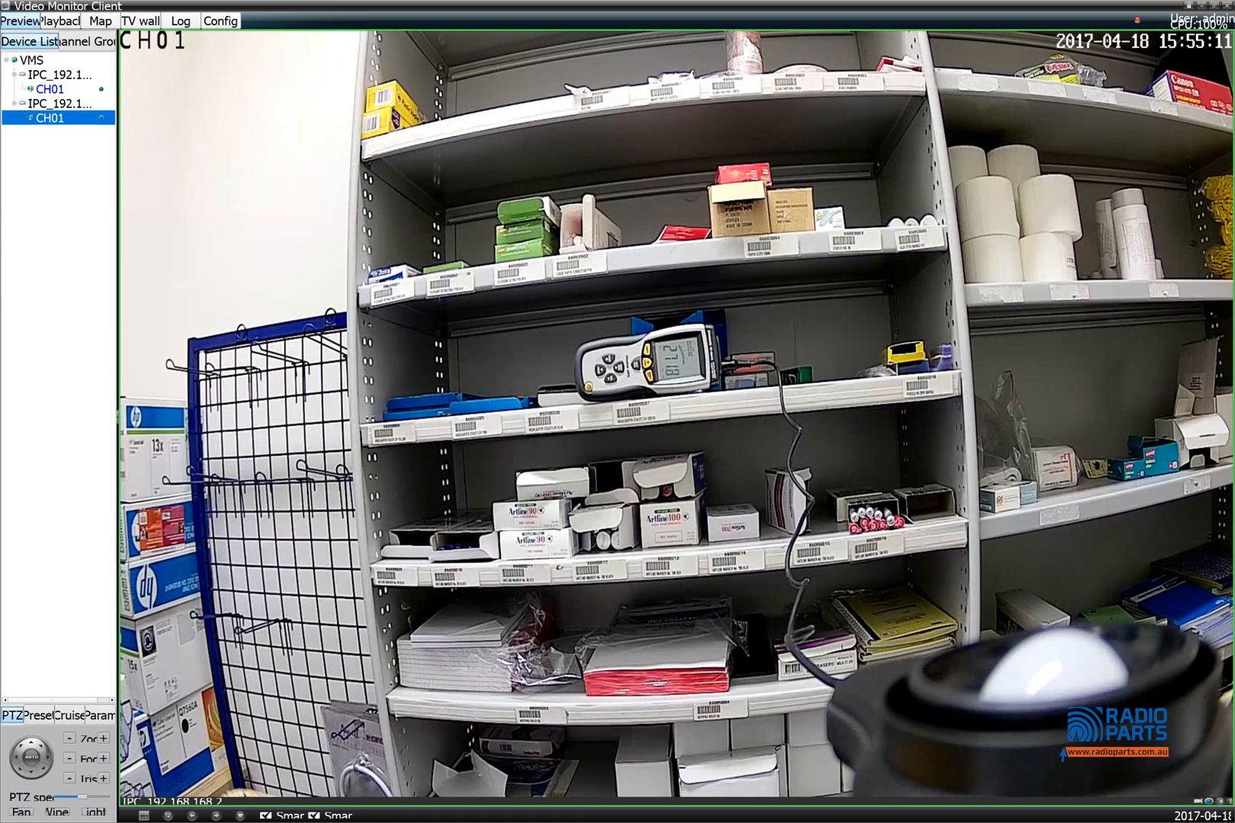